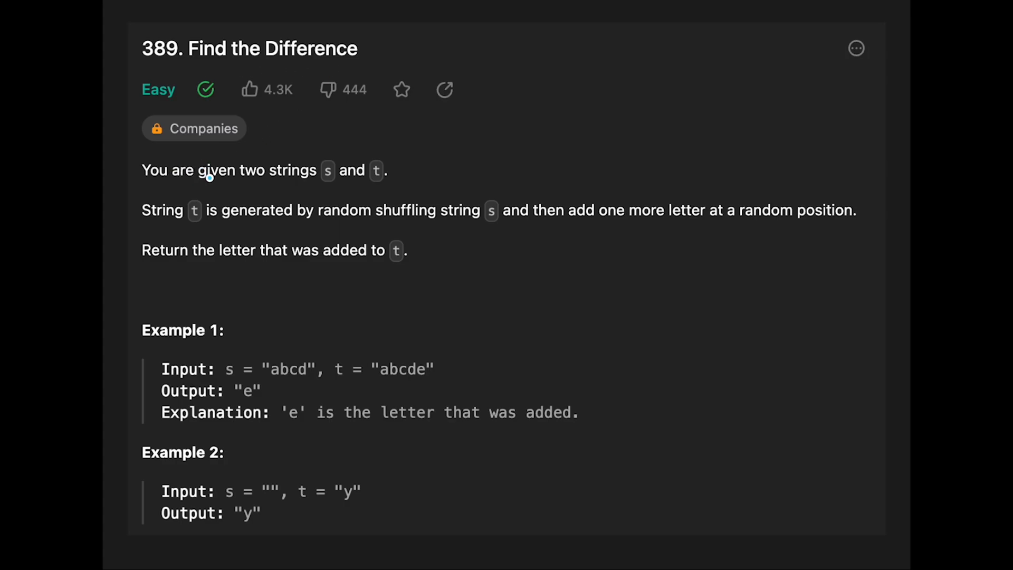
{"action": "mouse_move", "coordinate": [191, 234]}
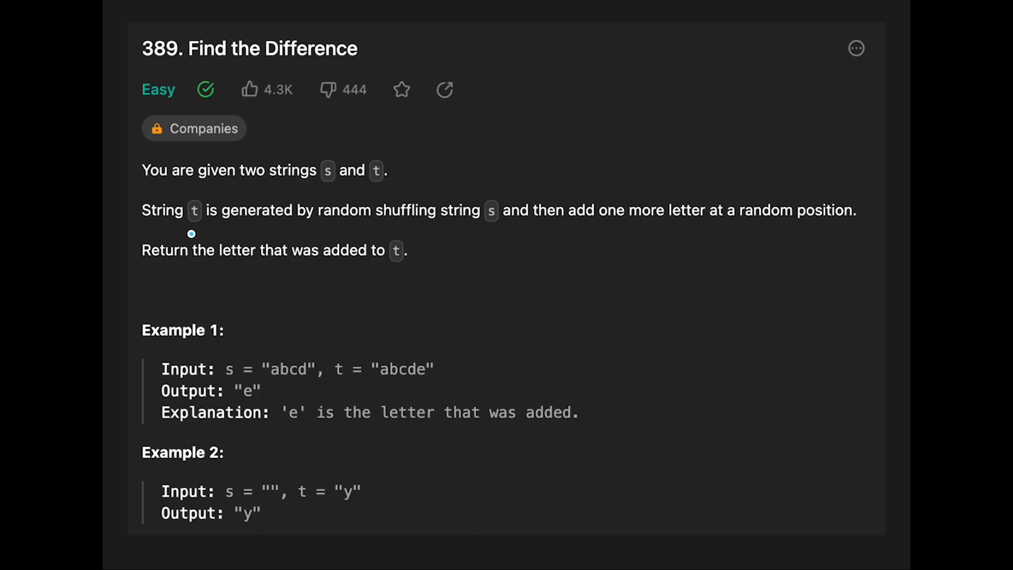
{"action": "mouse_move", "coordinate": [414, 227]}
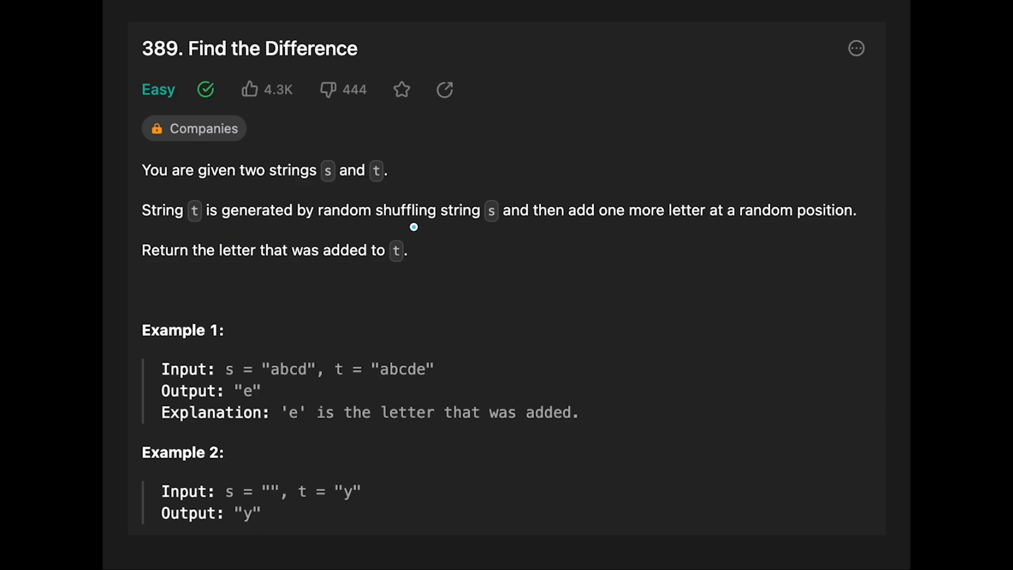
{"action": "mouse_move", "coordinate": [546, 224]}
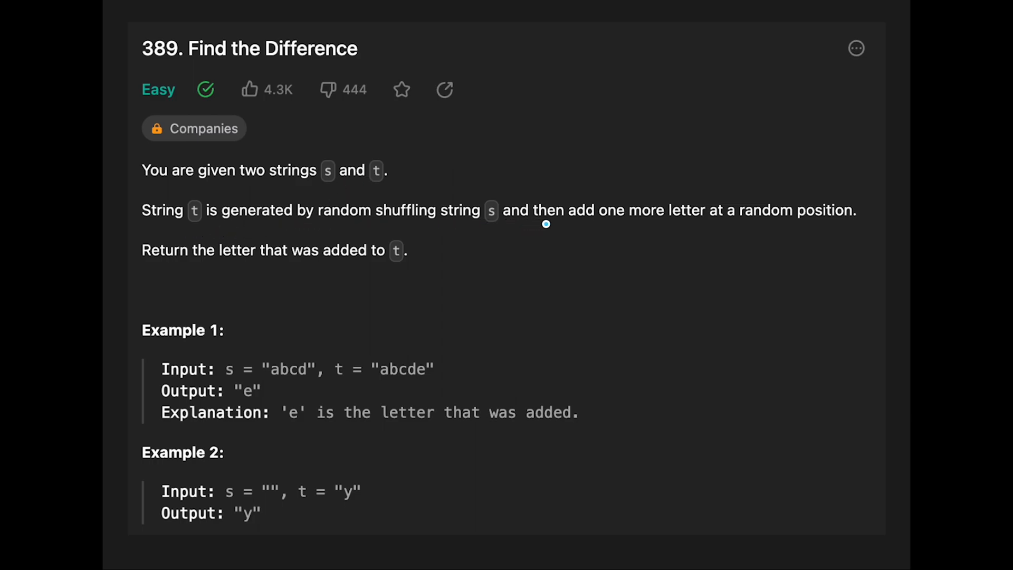
{"action": "mouse_move", "coordinate": [739, 218]}
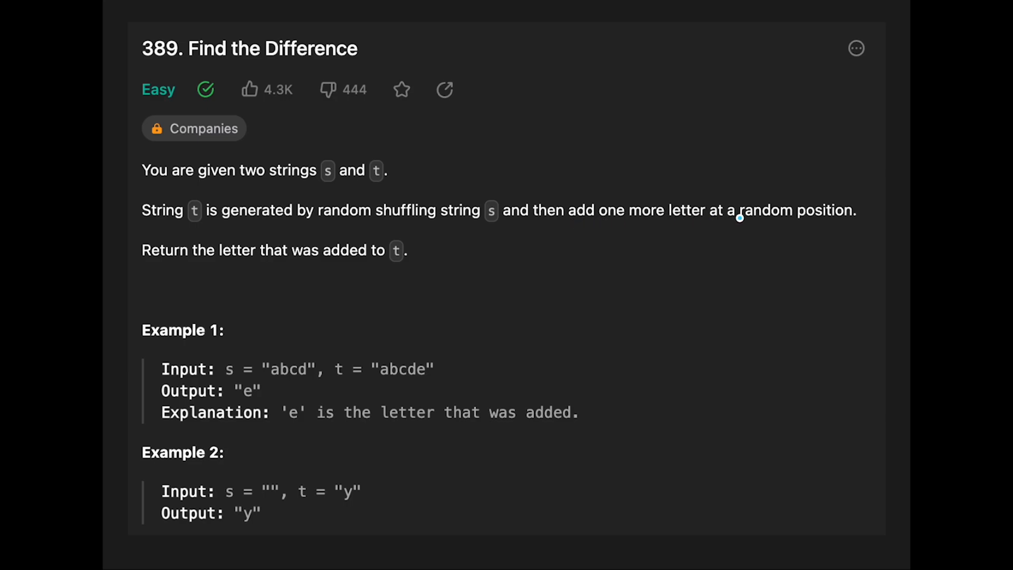
{"action": "mouse_move", "coordinate": [248, 264]}
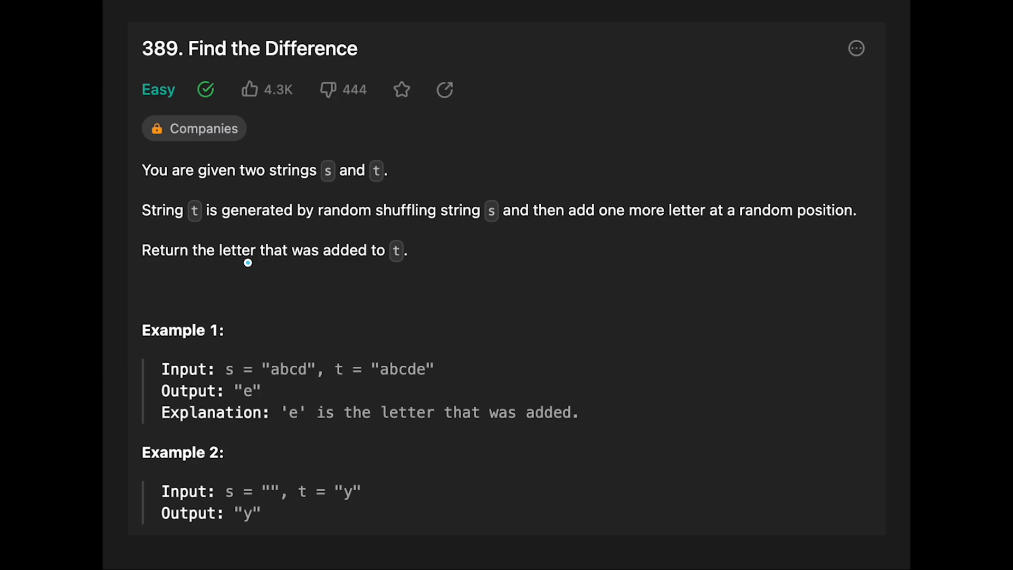
{"action": "mouse_move", "coordinate": [373, 301]}
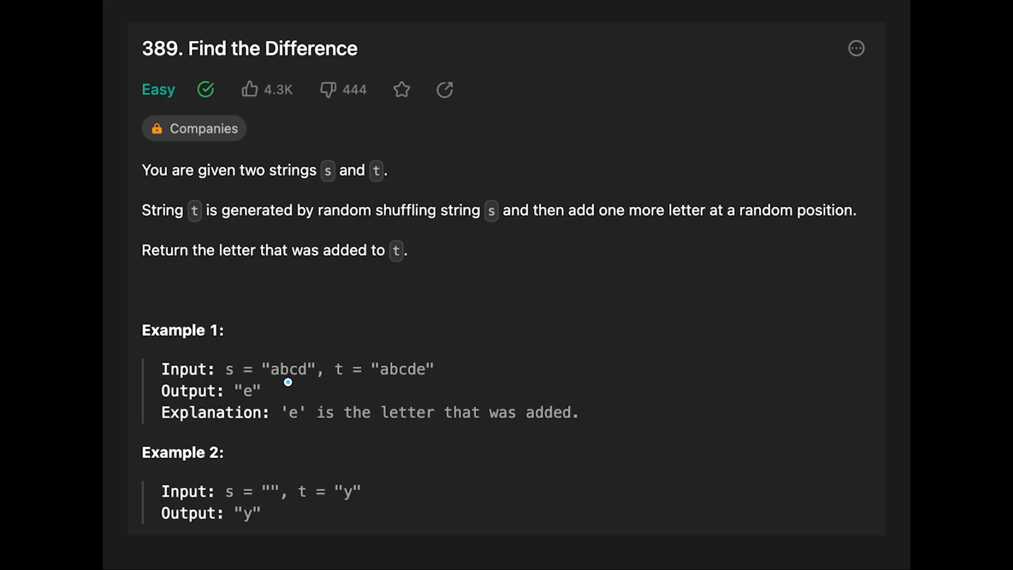
{"action": "mouse_move", "coordinate": [379, 382]}
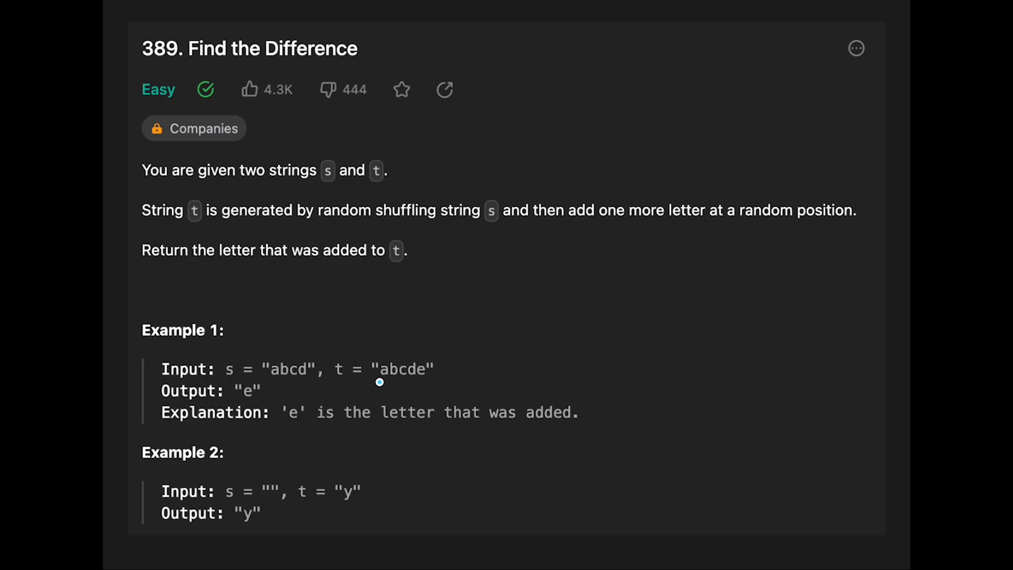
{"action": "mouse_move", "coordinate": [250, 392]}
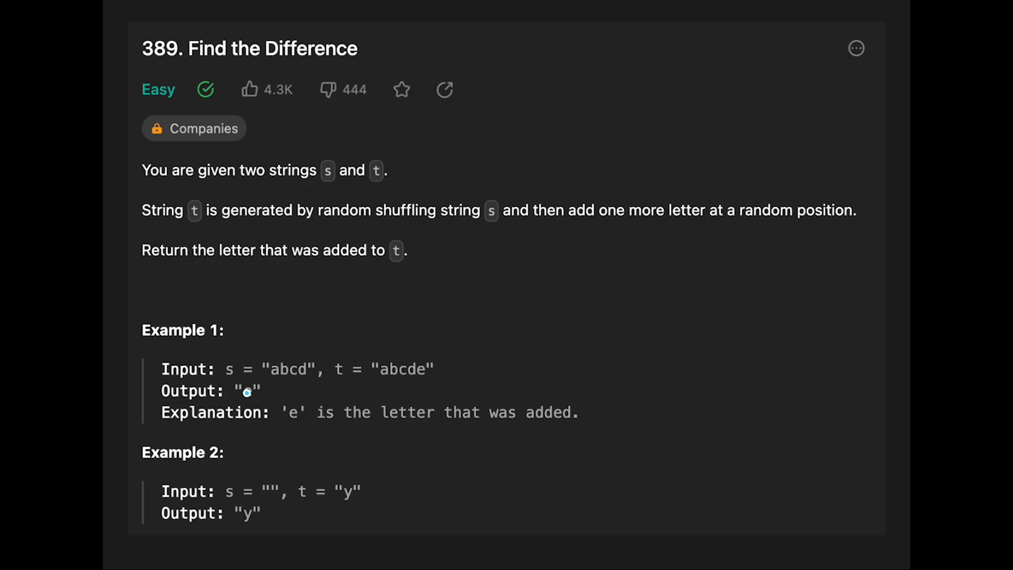
{"action": "mouse_move", "coordinate": [481, 422]}
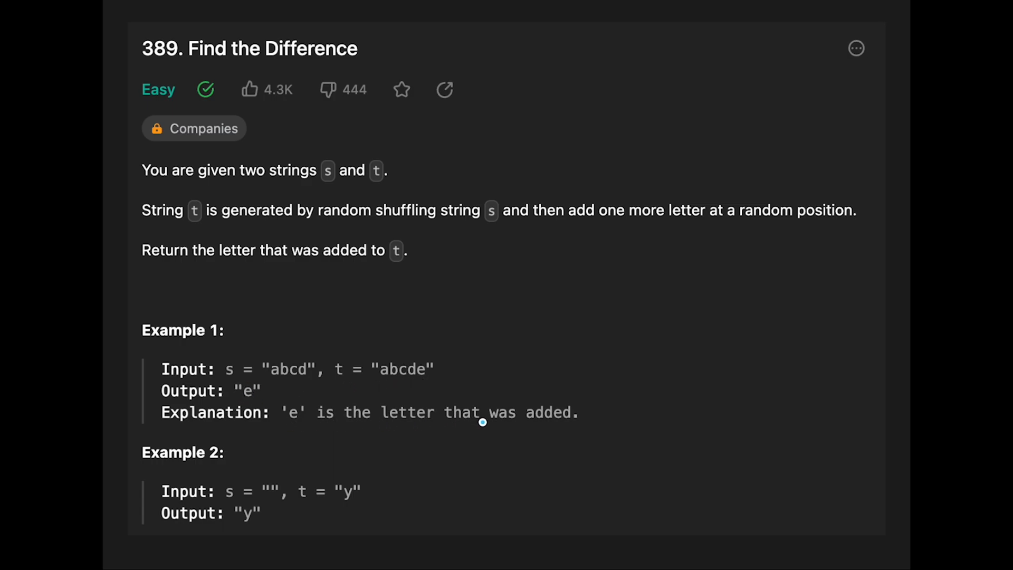
{"action": "mouse_move", "coordinate": [254, 463]}
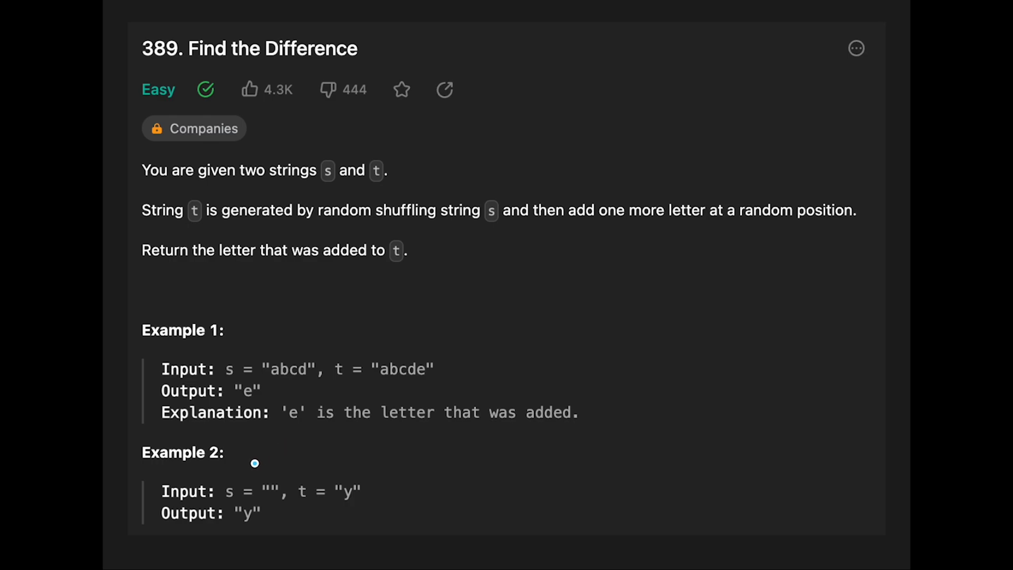
{"action": "mouse_move", "coordinate": [288, 497]}
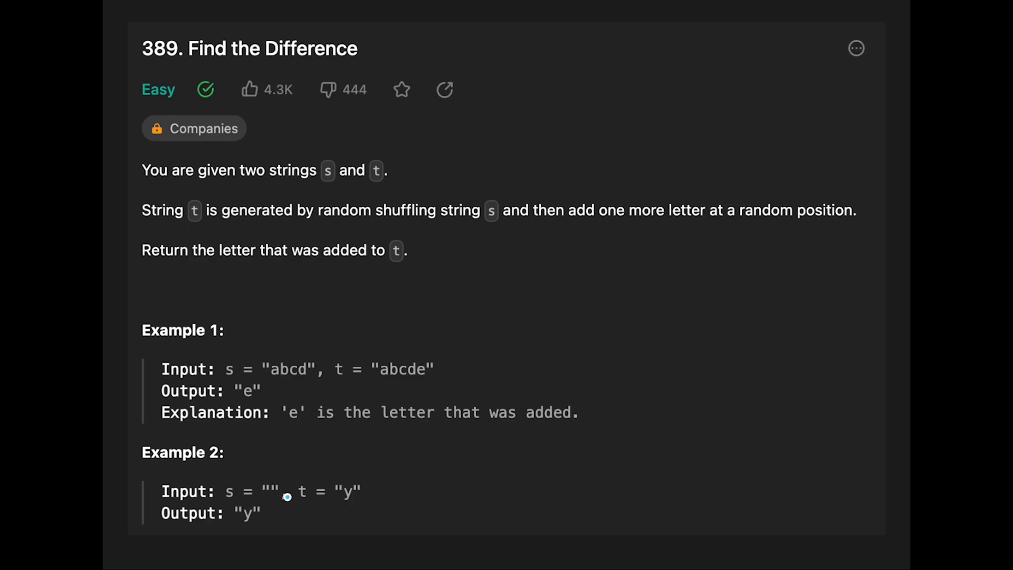
{"action": "mouse_move", "coordinate": [337, 506]}
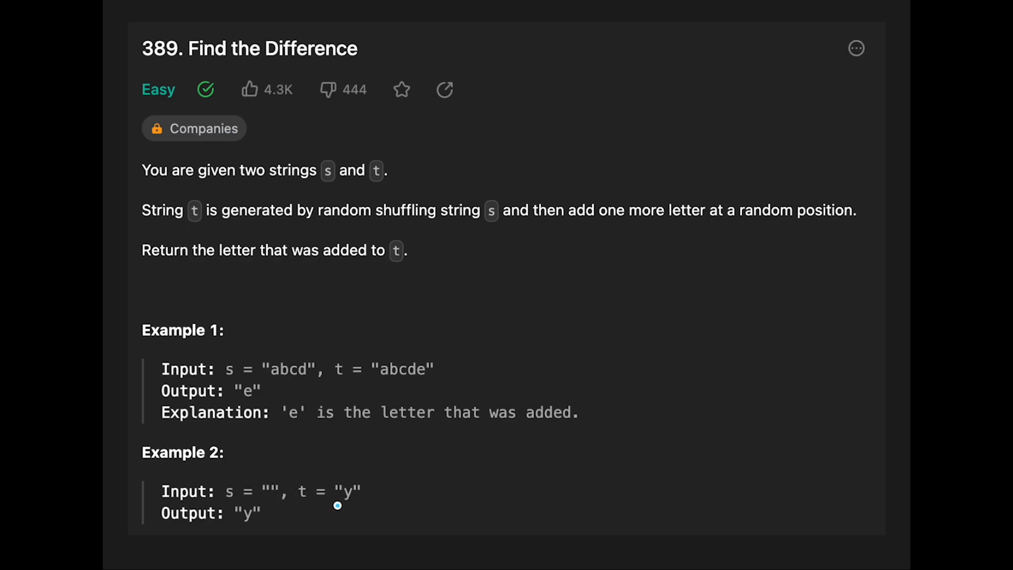
{"action": "mouse_move", "coordinate": [264, 526]}
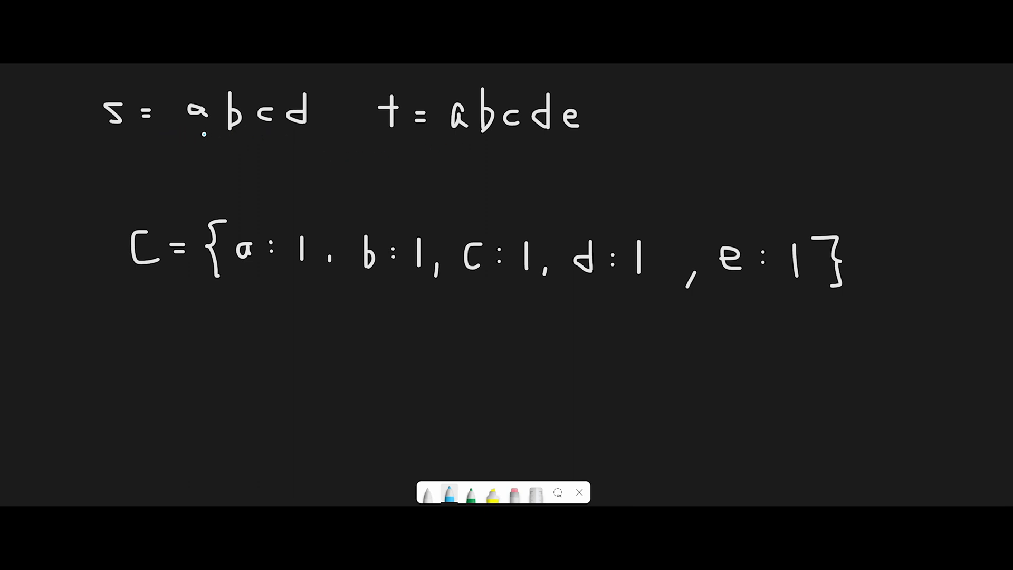
{"action": "mouse_move", "coordinate": [334, 149]}
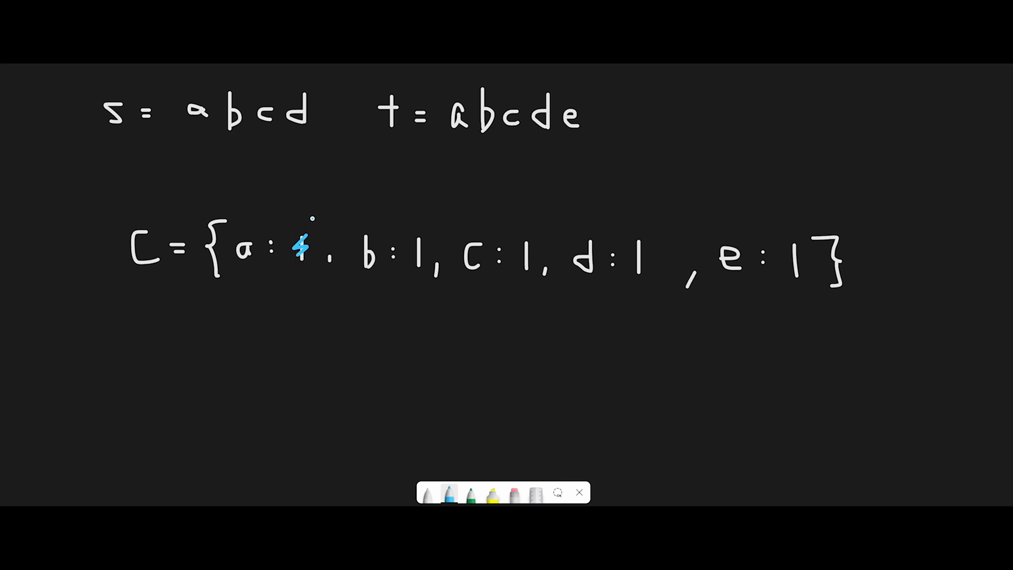
- Cross out the dictionary counts for a, b and c, marking each as 0
{"action": "left_click_drag", "start_coordinate": [297, 226], "coordinate": [307, 220]}
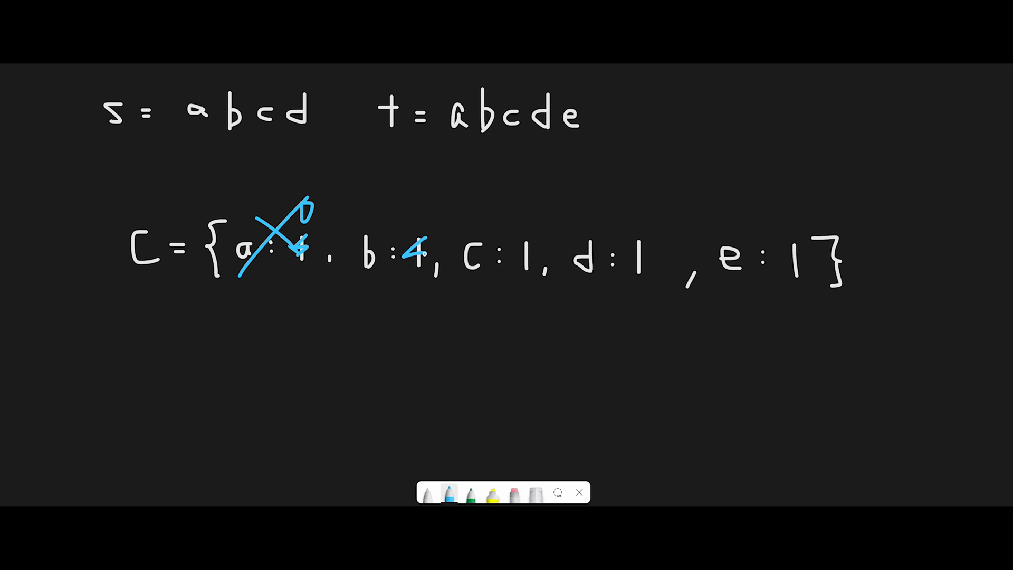
{"action": "left_click_drag", "start_coordinate": [362, 281], "coordinate": [423, 207]}
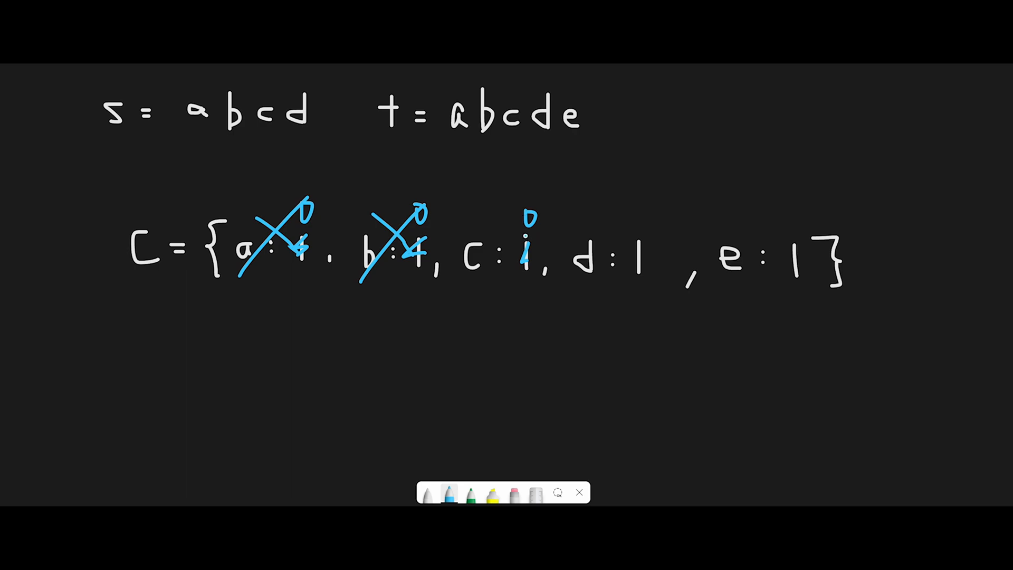
{"action": "left_click_drag", "start_coordinate": [455, 210], "coordinate": [537, 284]}
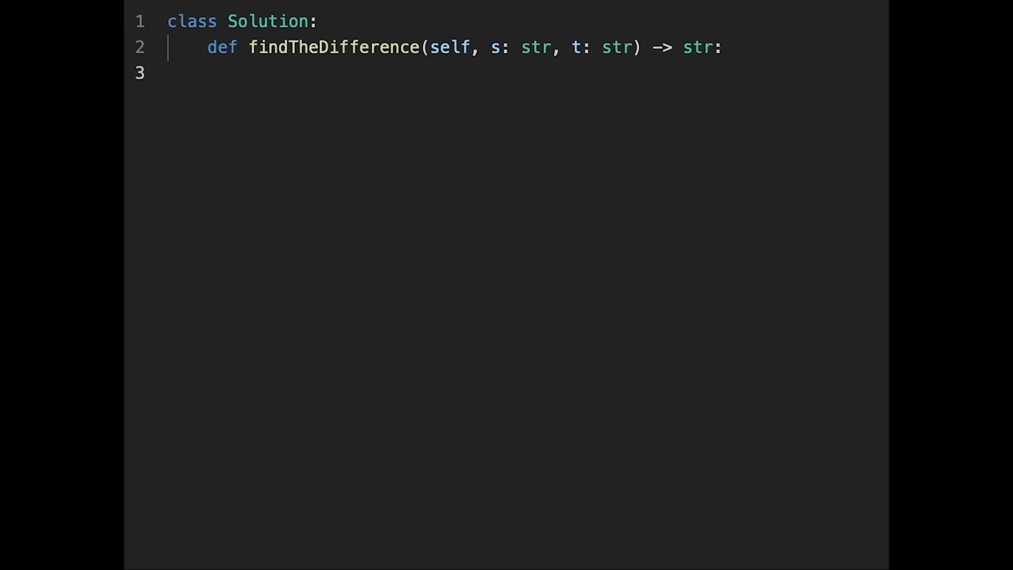
- Initialise an empty count dictionary and start a for-loop over t
{"action": "type", "text": "count +"}
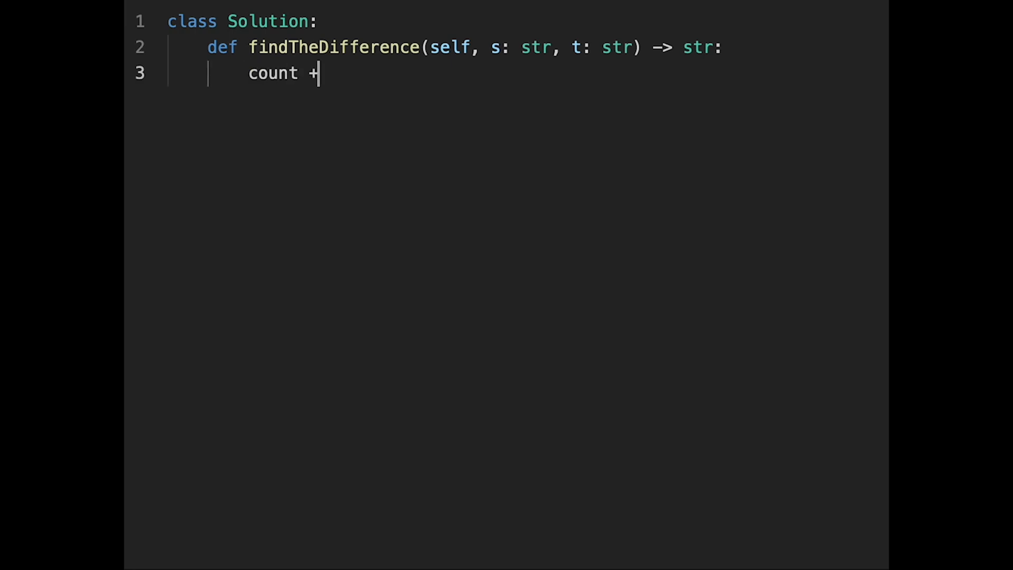
{"action": "type", "text": "= {}"}
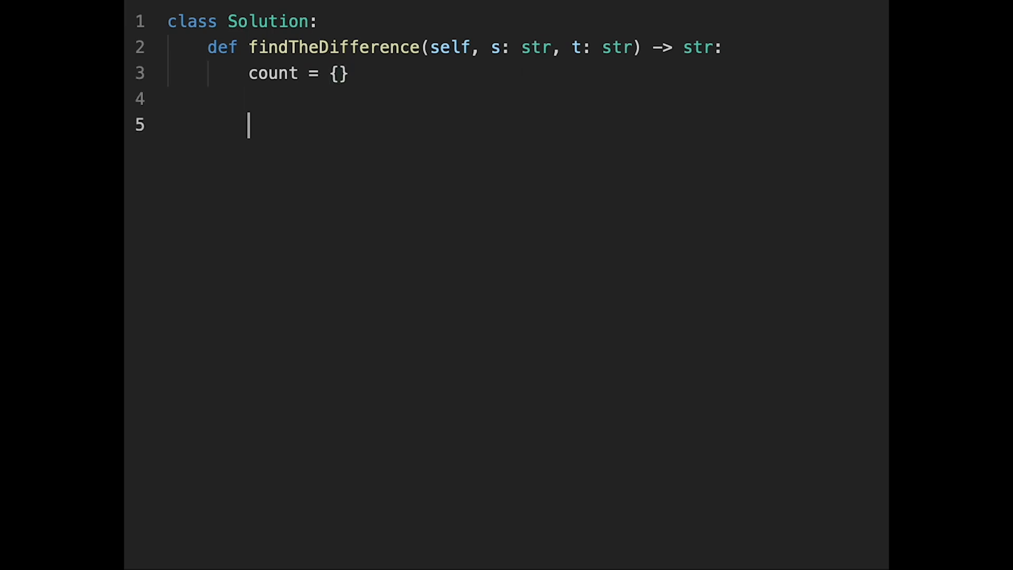
{"action": "type", "text": "for"}
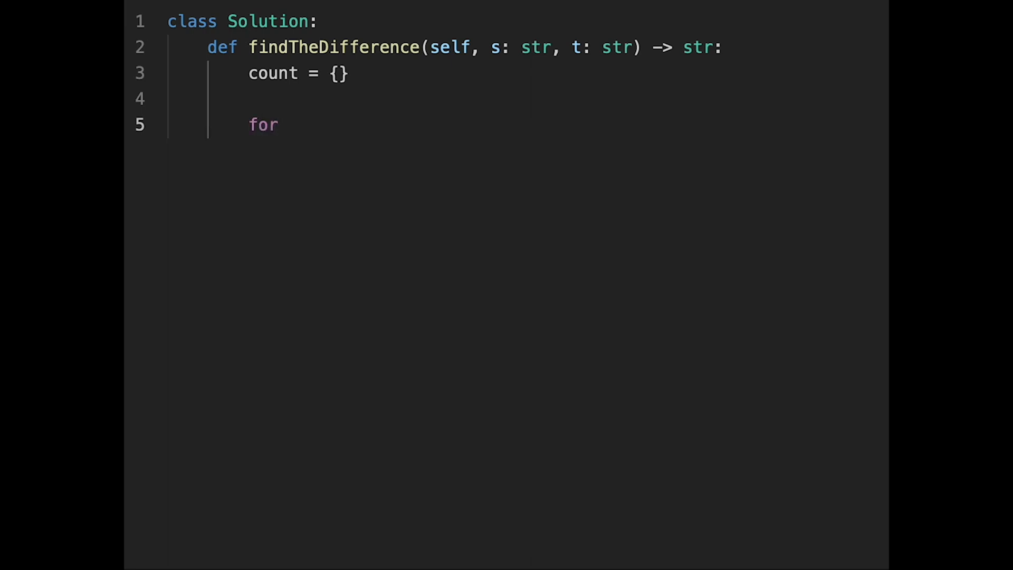
{"action": "type", "text": "c in t:"}
{"action": "type", "text": "count"}
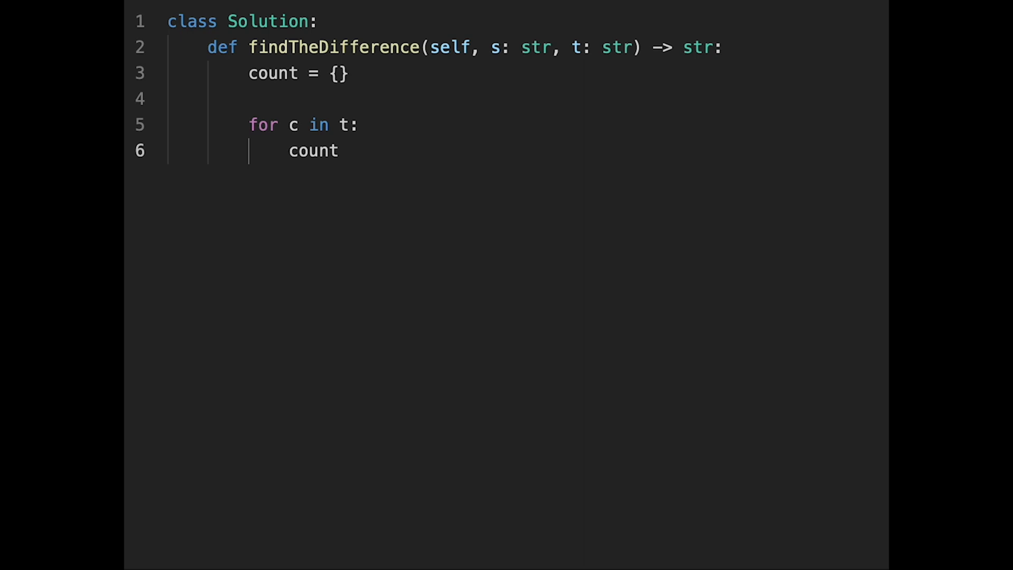
- Increment each character's tally with count.get(c, 0) + 1 inside the loop
{"action": "type", "text": "[t] ="}
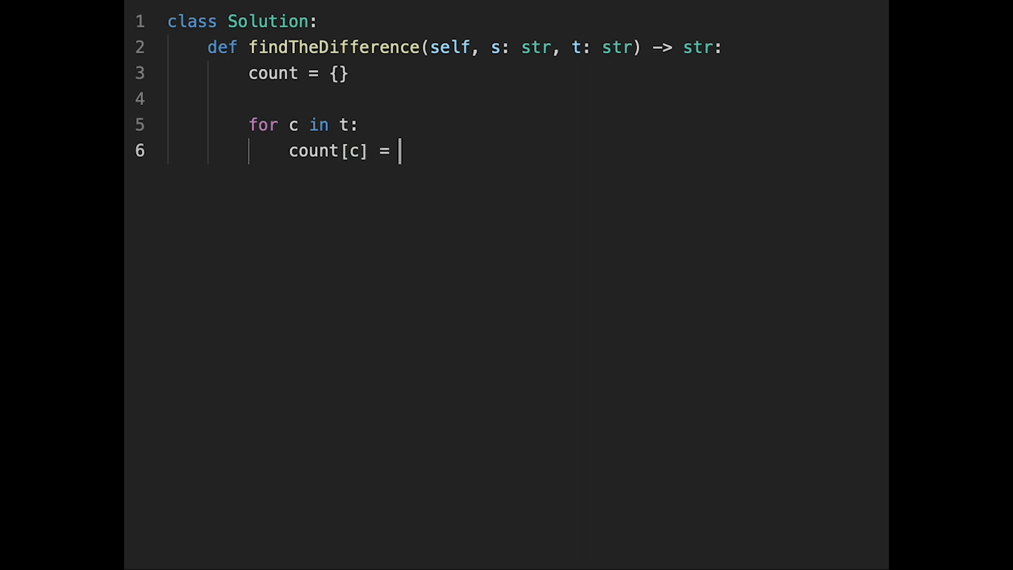
{"action": "type", "text": "count"}
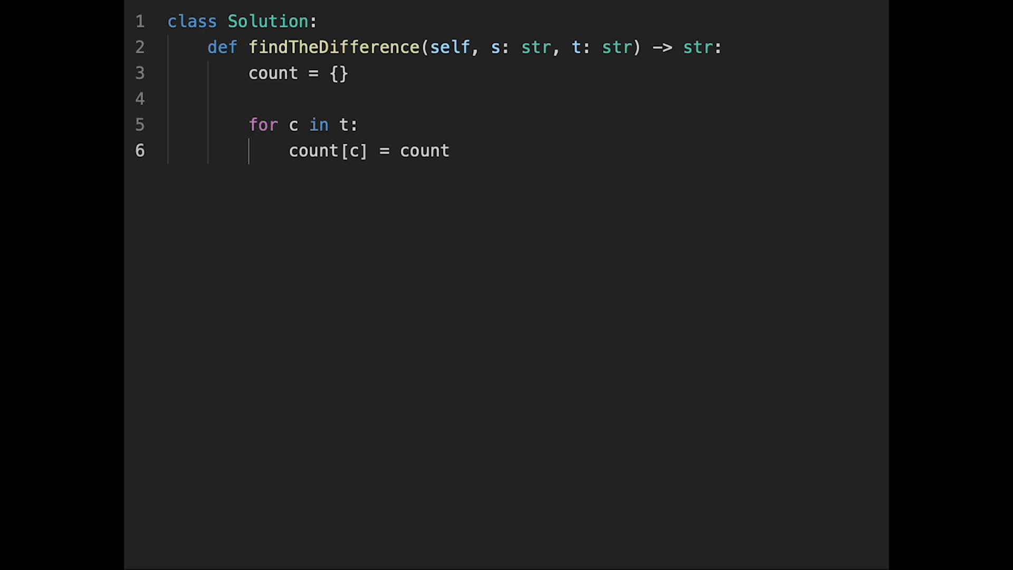
{"action": "type", "text": ".get()"}
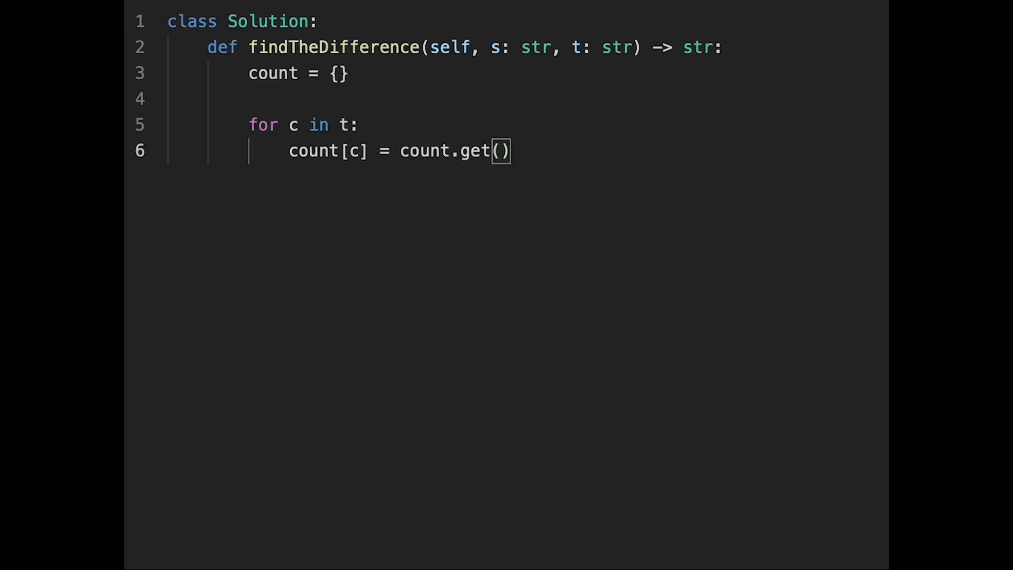
{"action": "type", "text": "c,"}
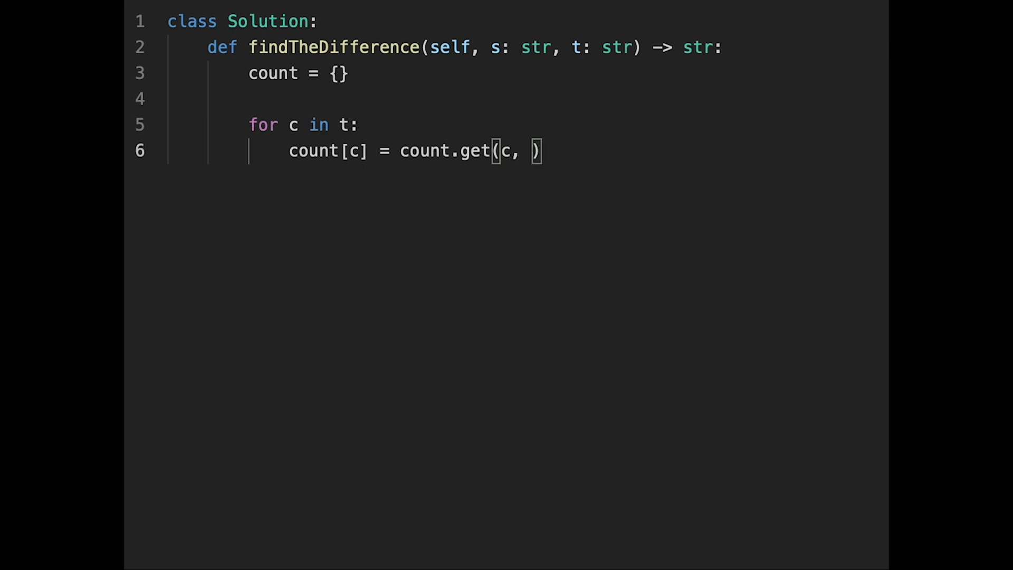
{"action": "type", "text": "0"}
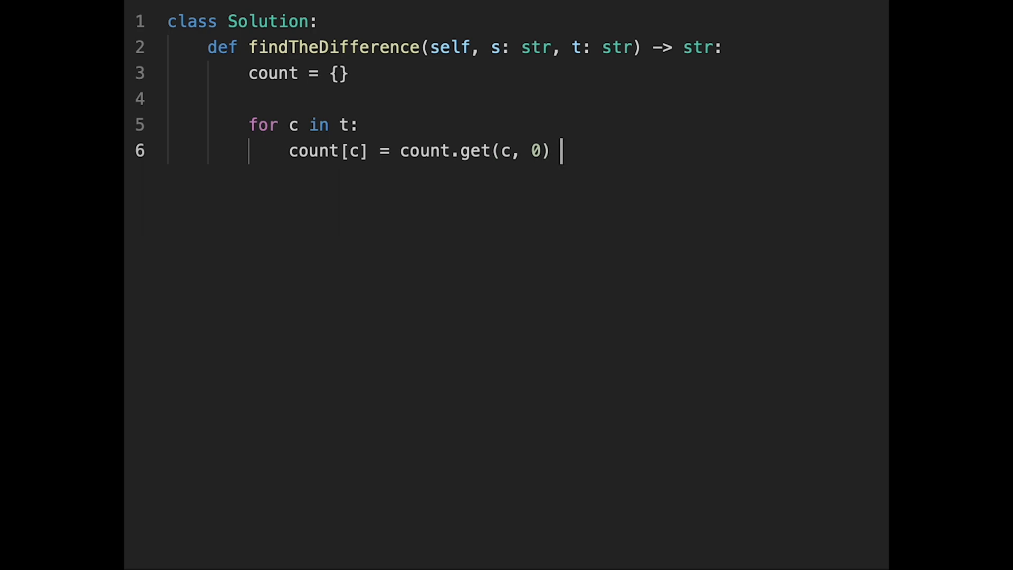
{"action": "type", "text": "+ 1"}
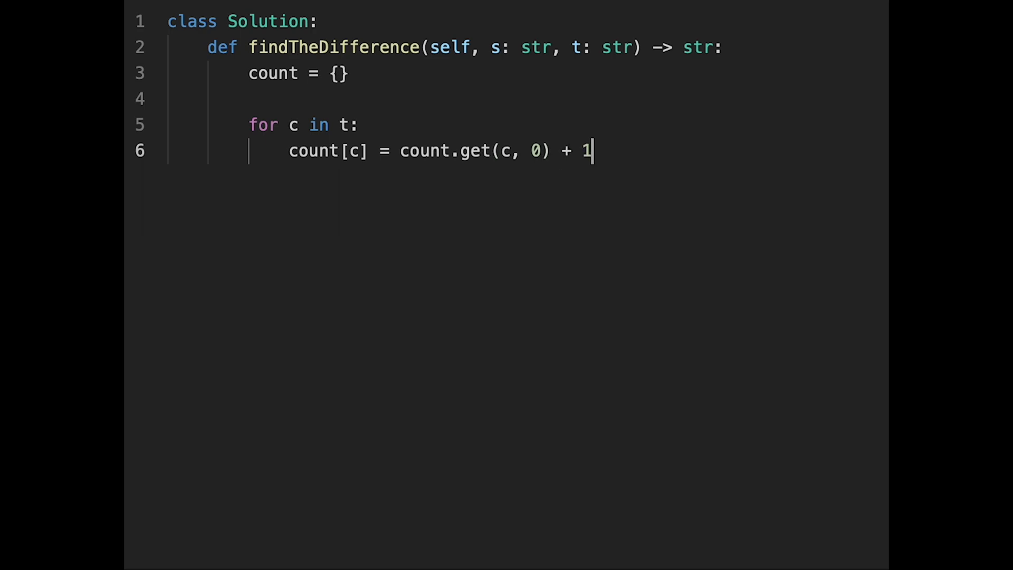
{"action": "key", "text": "Enter"}
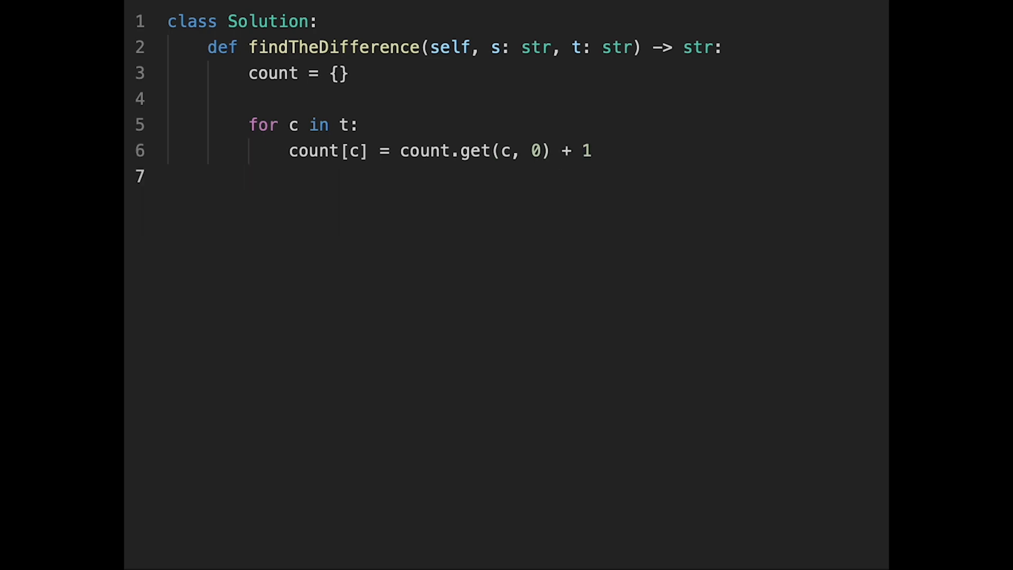
{"action": "key", "text": "Enter"}
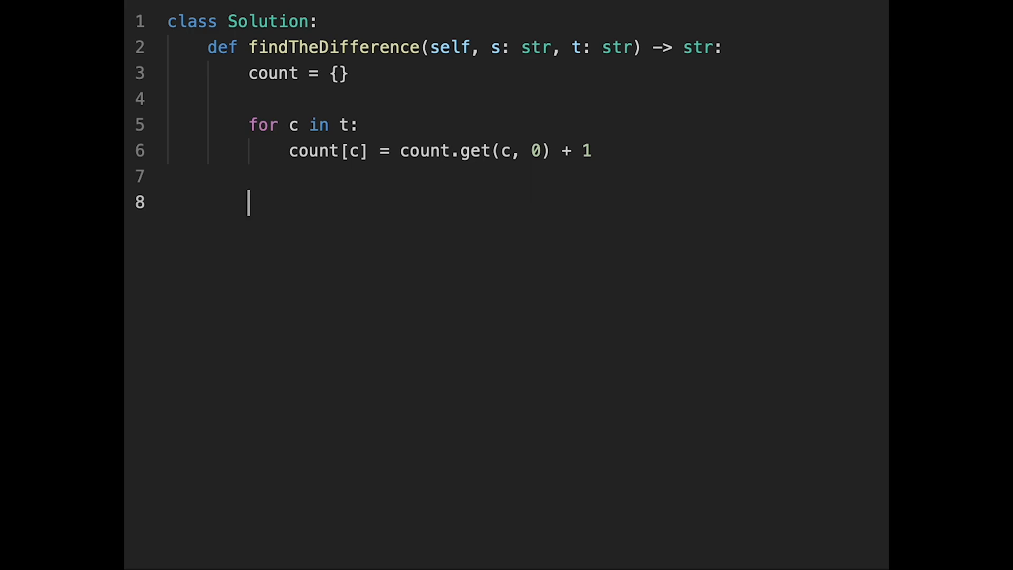
- Add a for-loop over s that decrements count[c] by 1
{"action": "type", "text": "for c in s"}
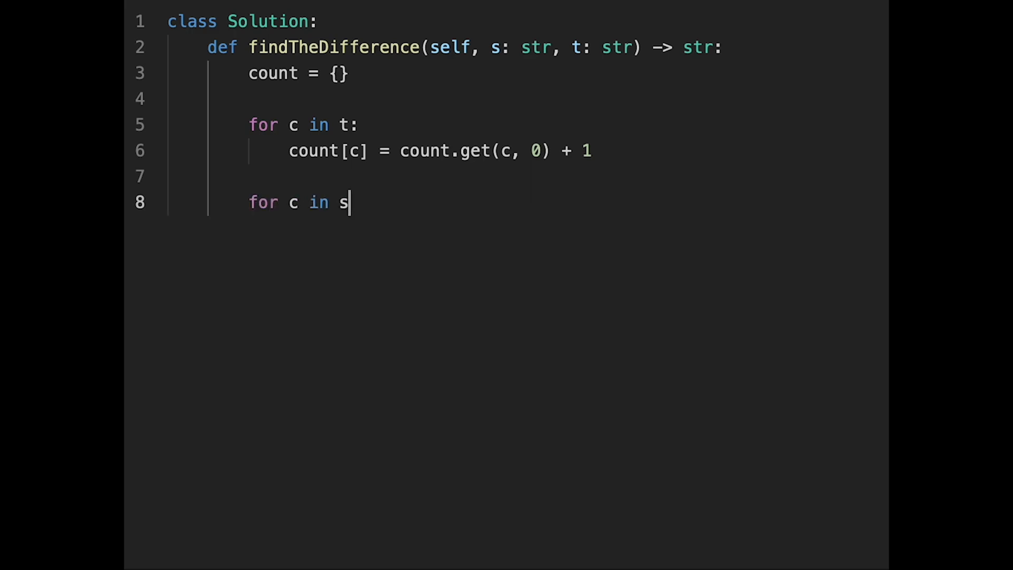
{"action": "type", "text": ":"}
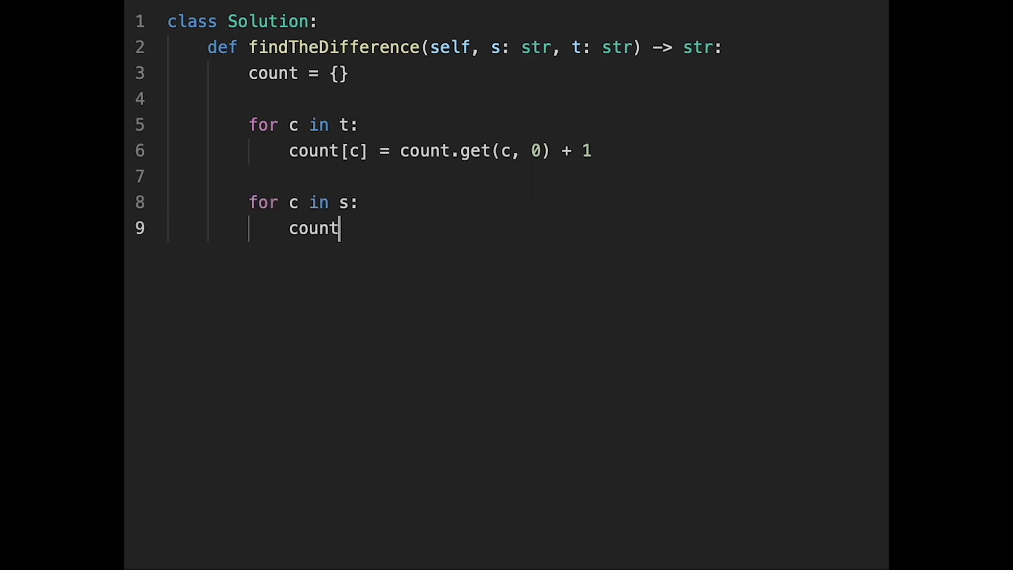
{"action": "type", "text": "[c]"}
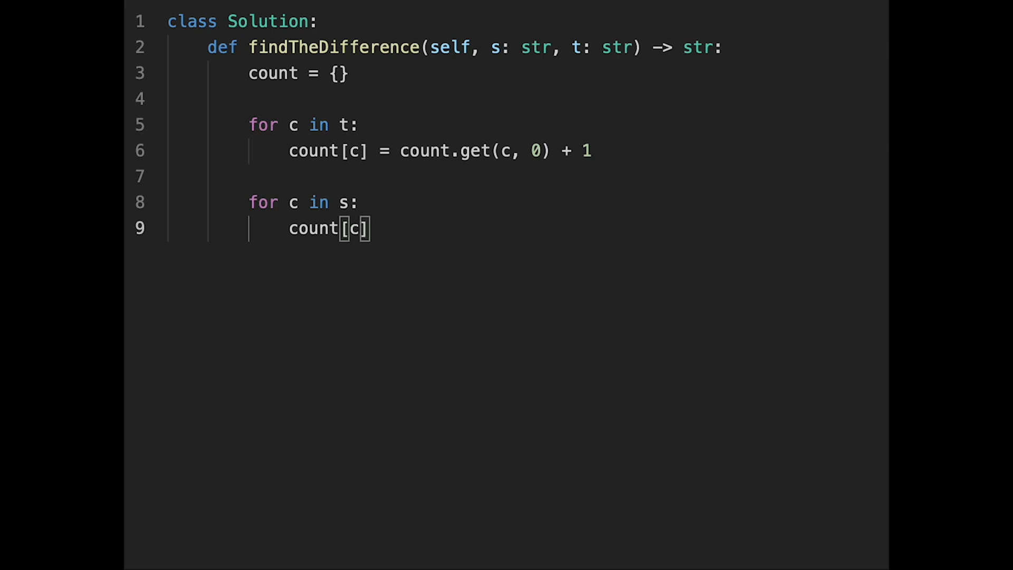
{"action": "type", "text": "-= 1"}
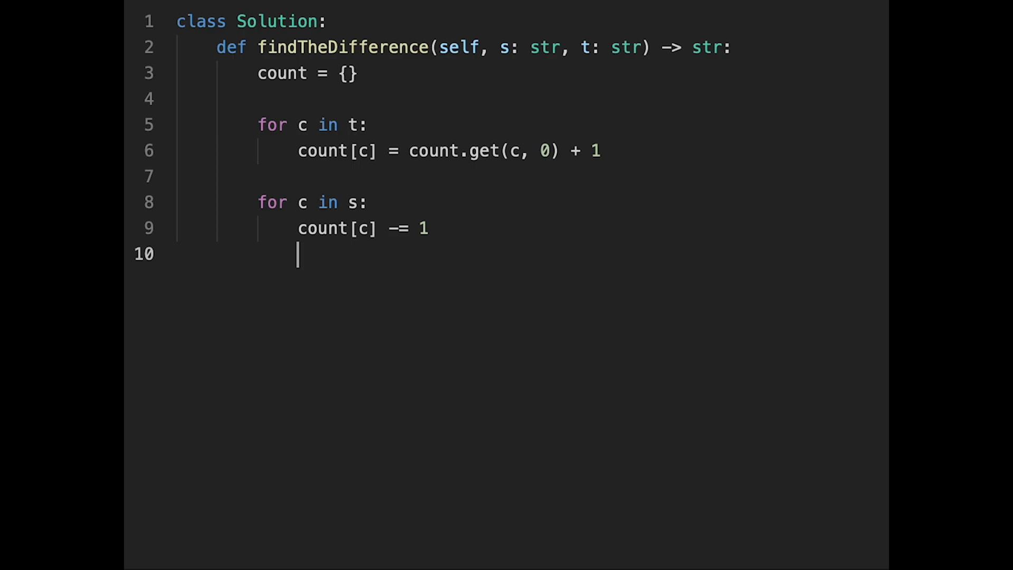
{"action": "key", "text": "Backspace"}
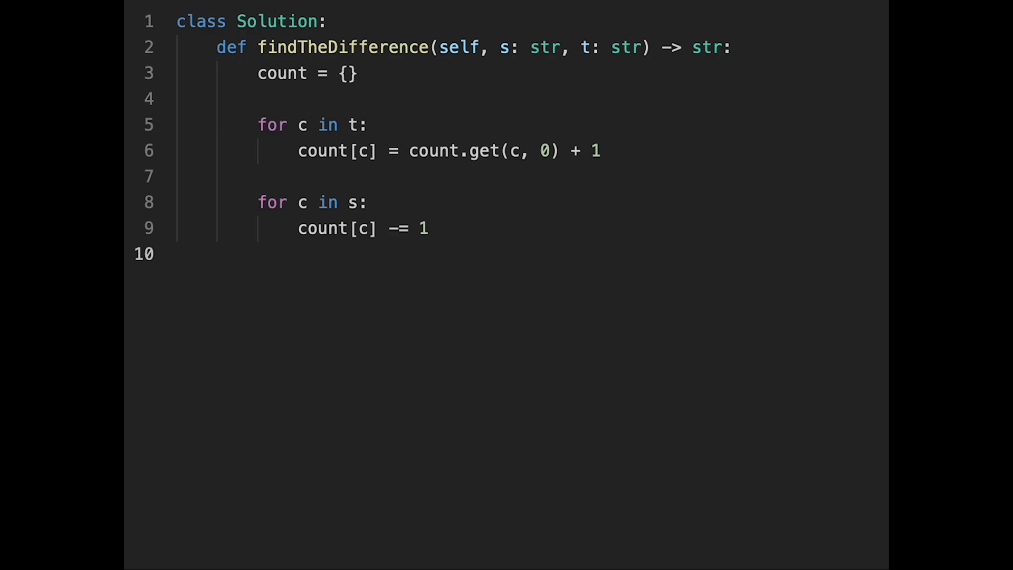
- Delete count[c] whenever its value reaches 0
{"action": "type", "text": "if count["}
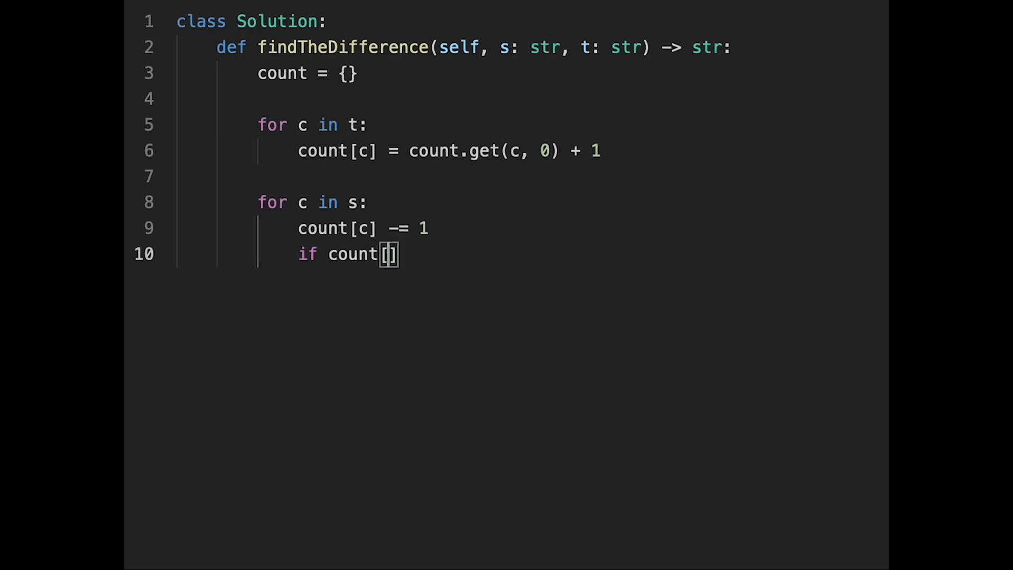
{"action": "type", "text": "c] == 0:"}
{"action": "type", "text": "d"}
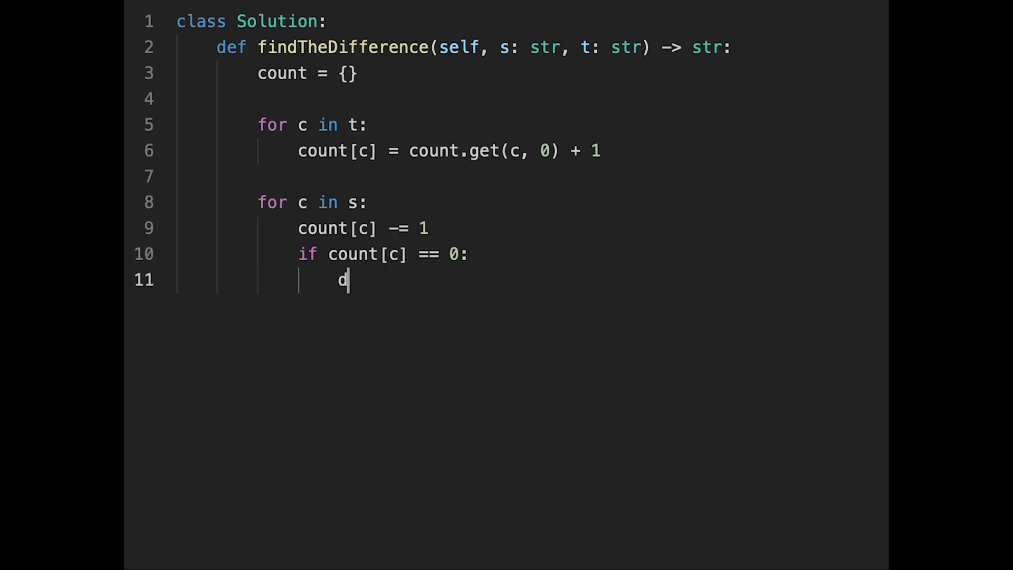
{"action": "type", "text": "el count"}
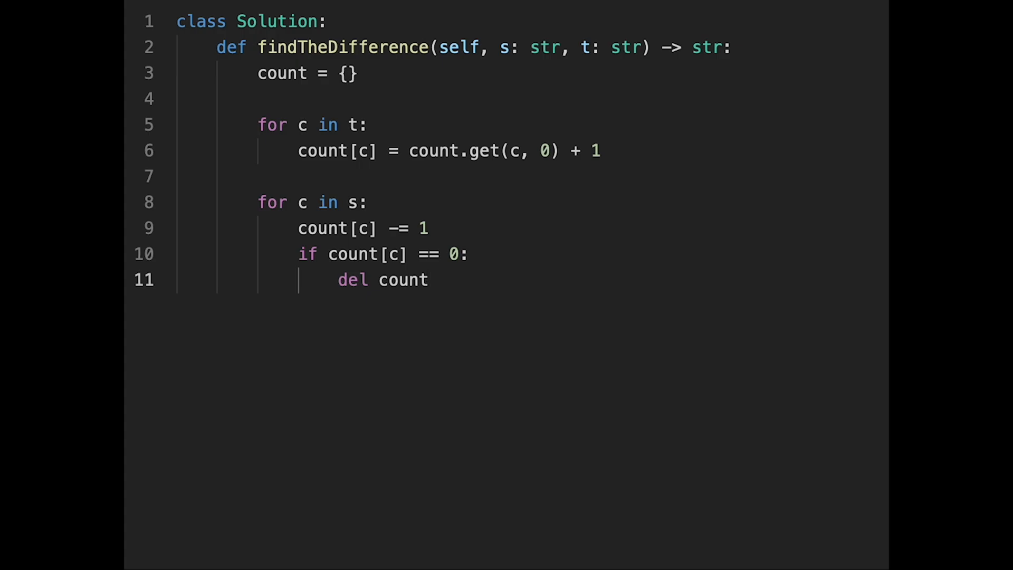
{"action": "type", "text": "[c]"}
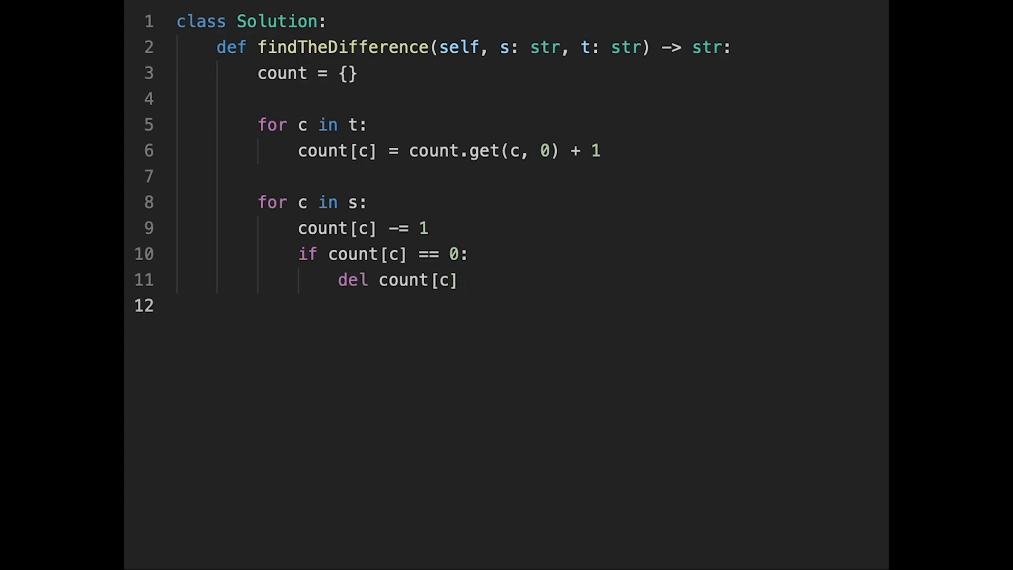
- Return the remaining key with list(count.keys())[0]
{"action": "type", "text": "return"}
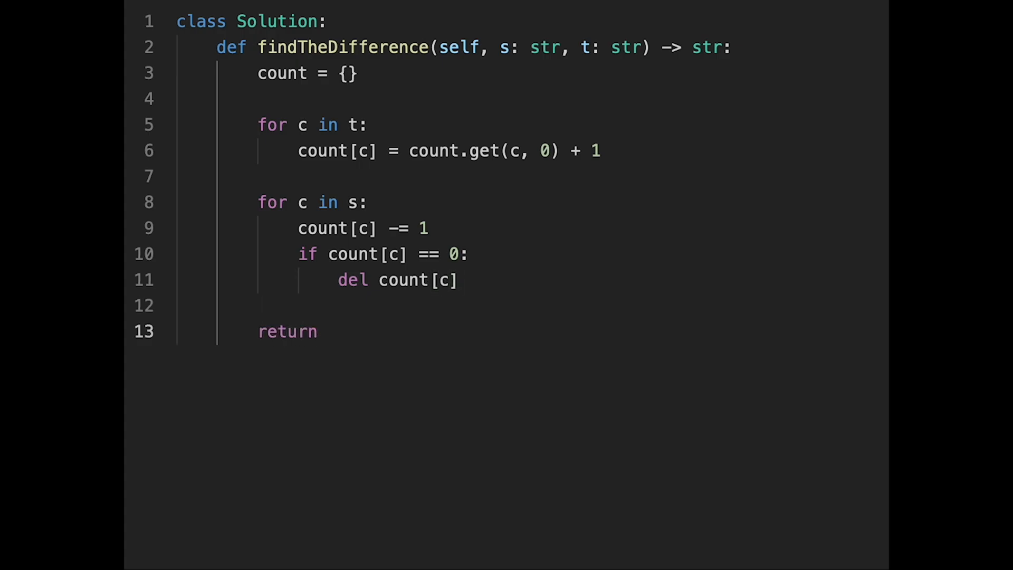
{"action": "type", "text": "c"}
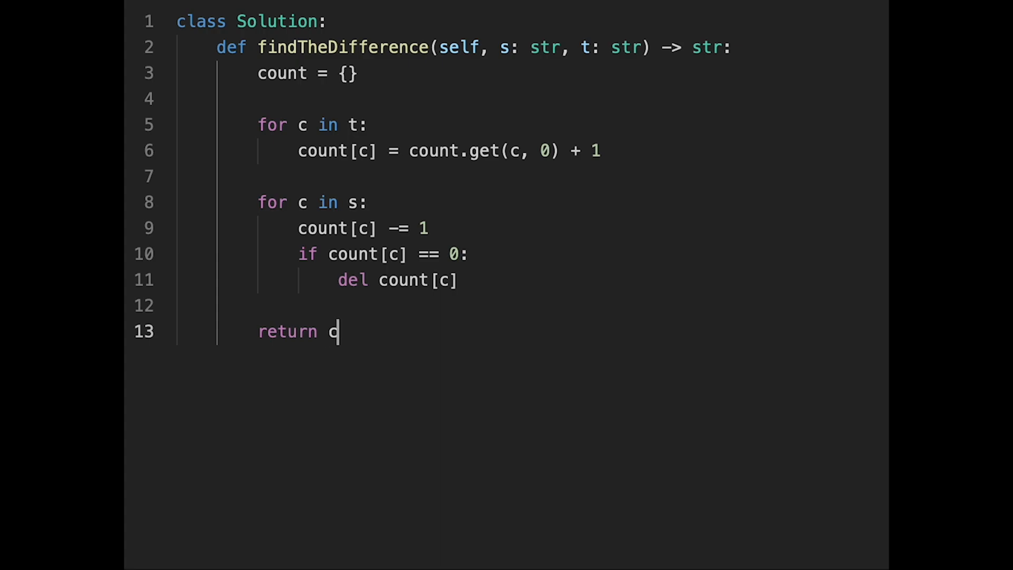
{"action": "type", "text": "ount."}
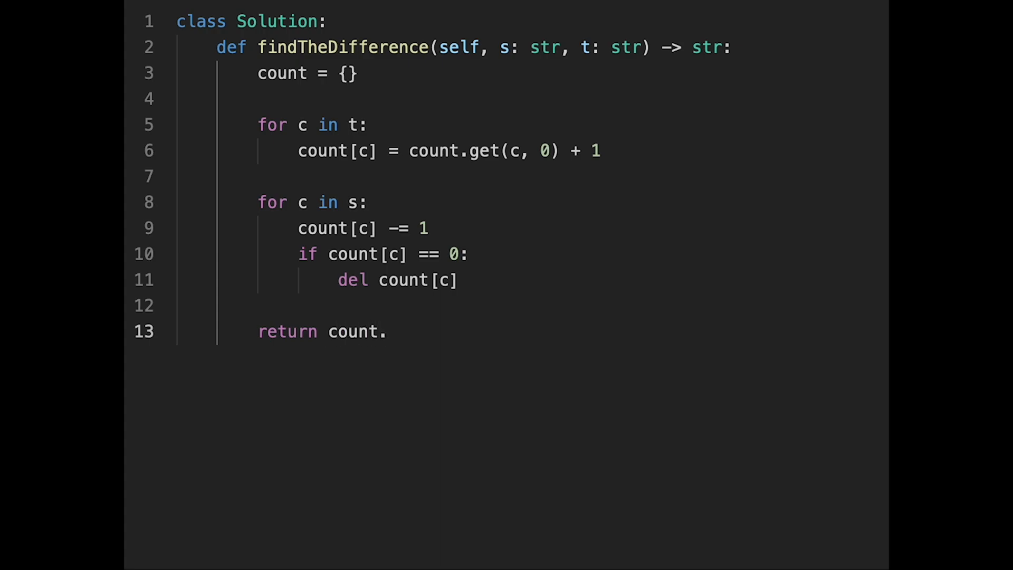
{"action": "type", "text": "keys()"}
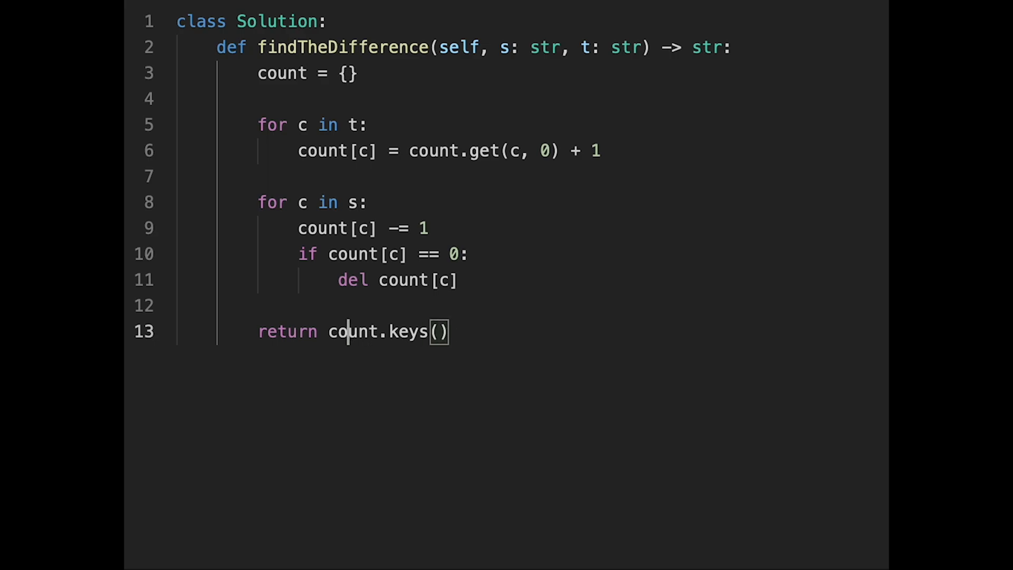
{"action": "type", "text": "list"}
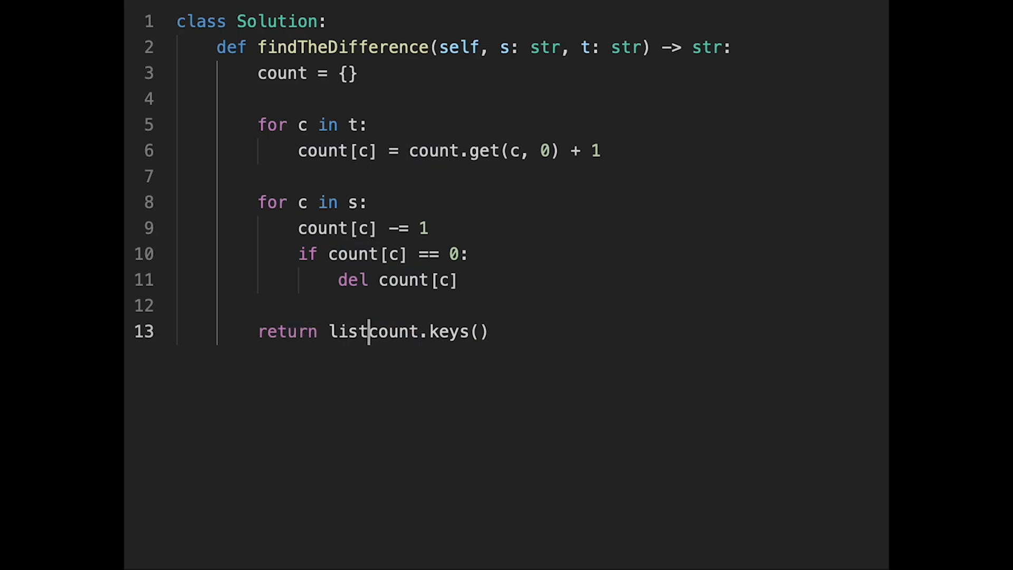
{"action": "type", "text": "()"}
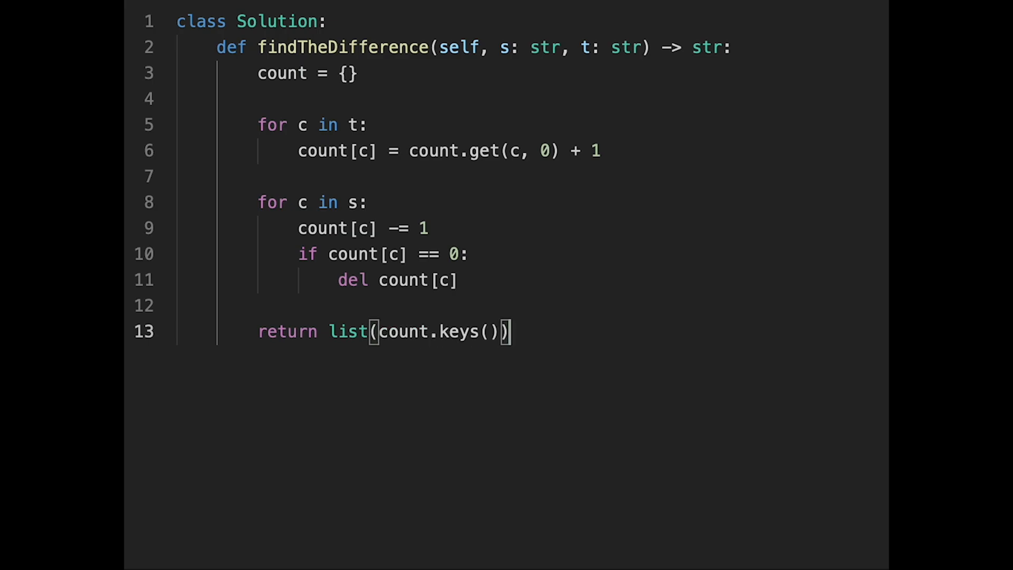
{"action": "type", "text": "[]"}
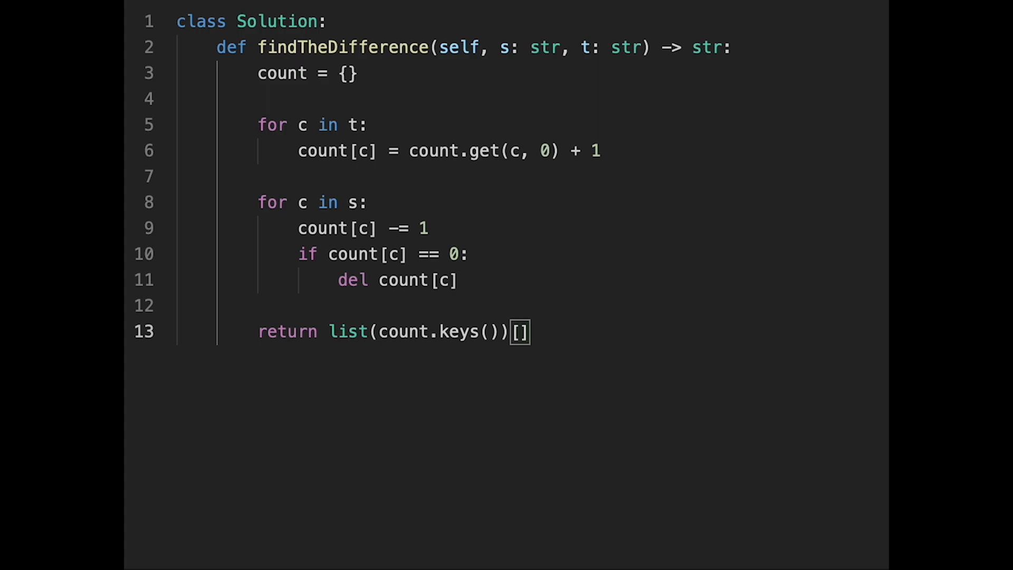
{"action": "type", "text": "0"}
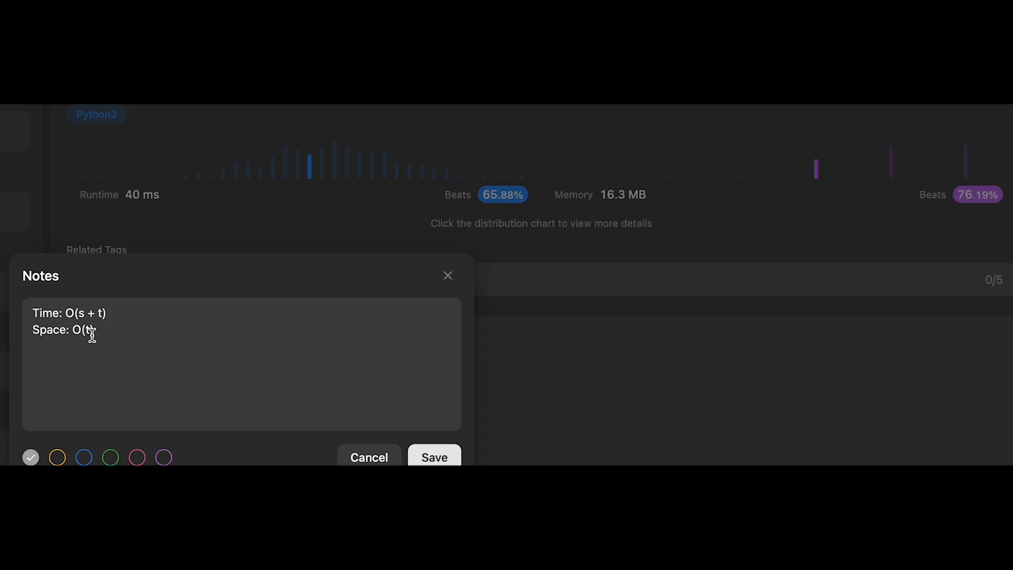
{"action": "mouse_move", "coordinate": [104, 329]}
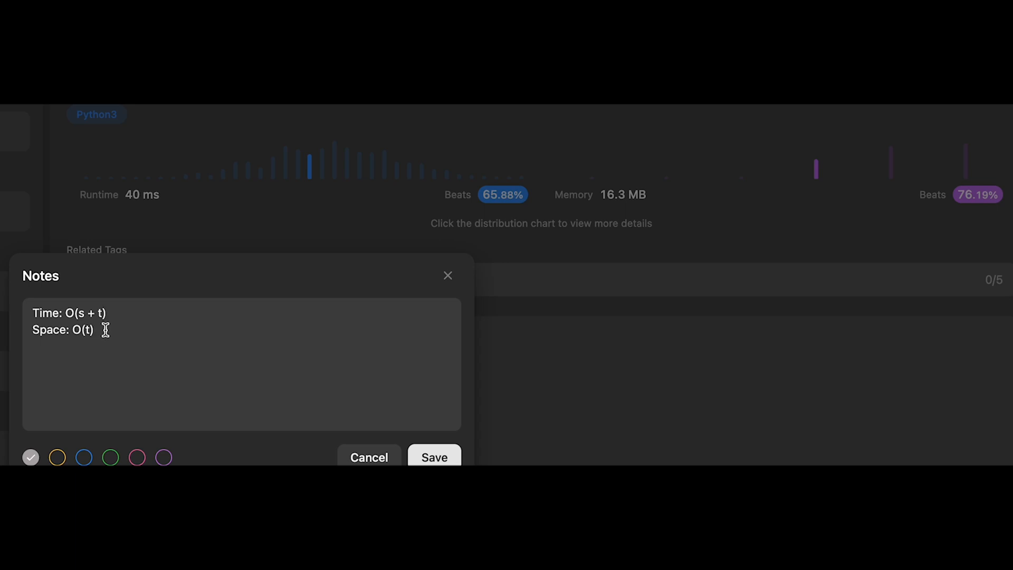